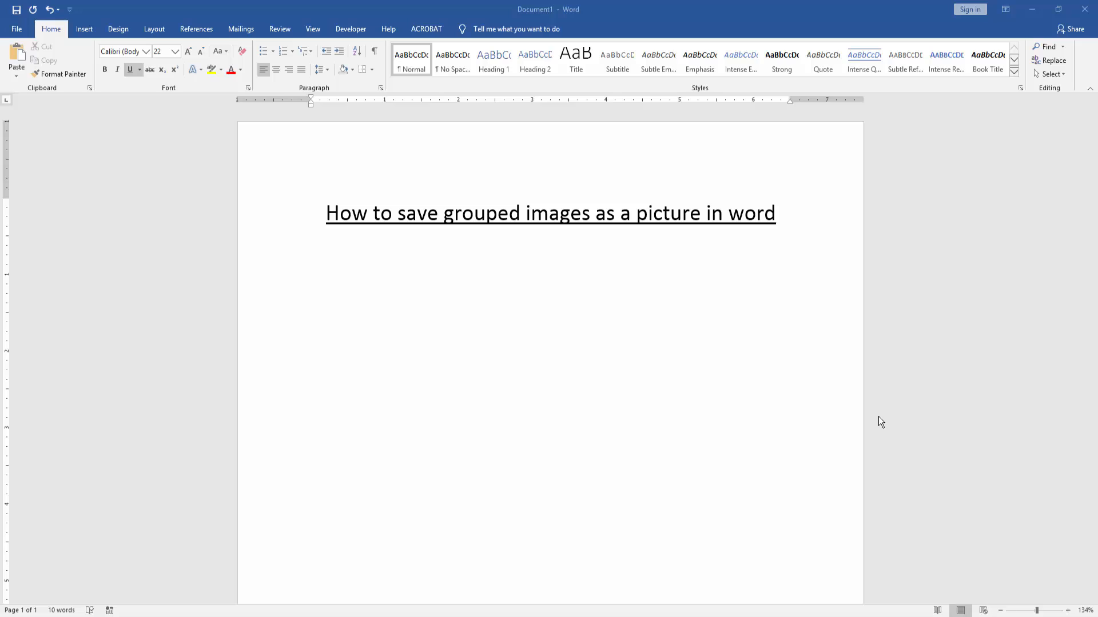
{"action": "mouse_move", "coordinate": [881, 421]}
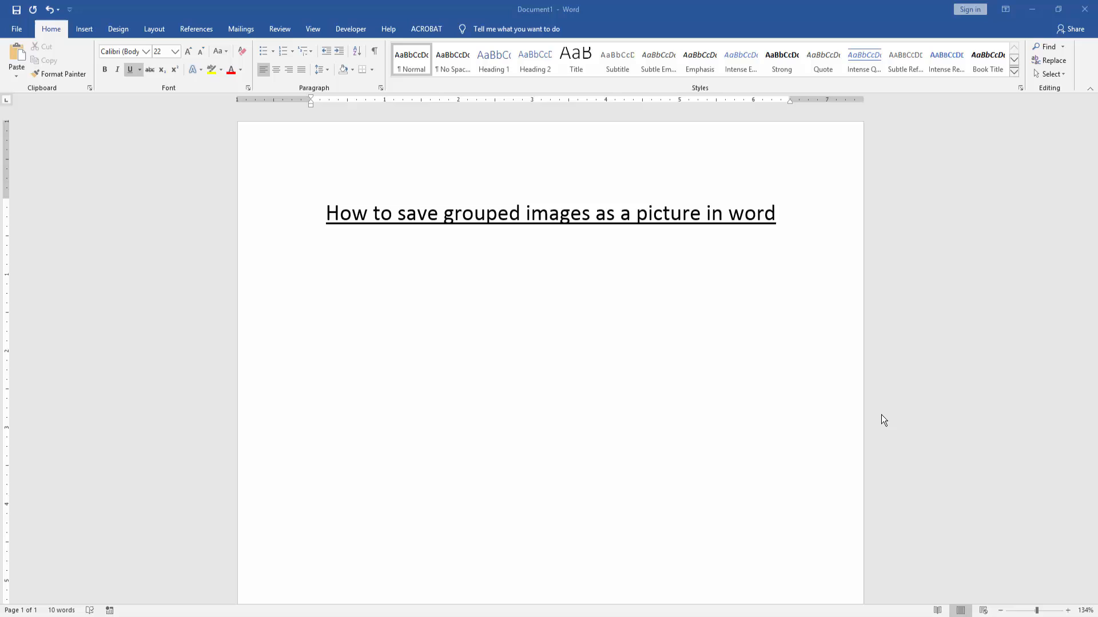
{"action": "mouse_move", "coordinate": [82, 27]}
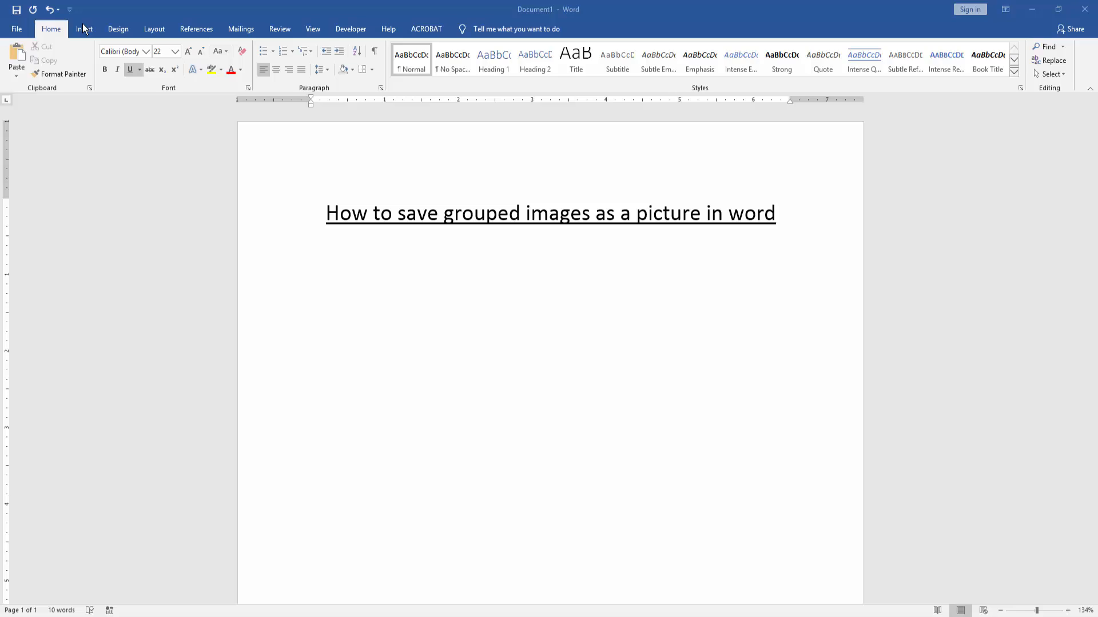
Insert the IMG_5307 pond and IMG_5303 tree photos from the images folder below the heading
{"action": "left_click", "coordinate": [85, 29]}
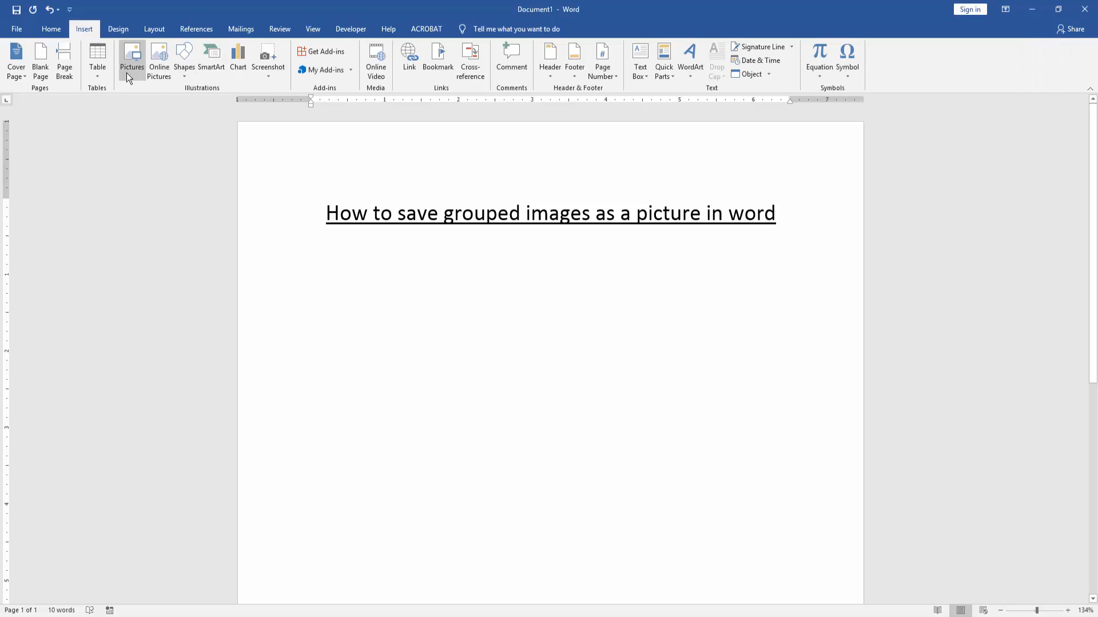
{"action": "left_click", "coordinate": [311, 252]}
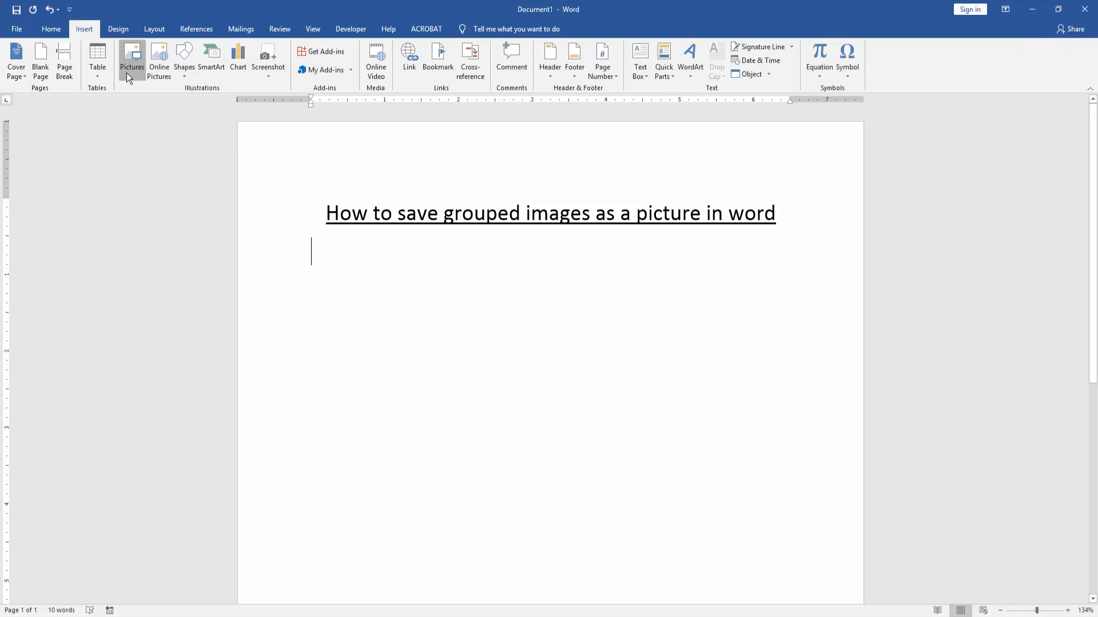
{"action": "left_click", "coordinate": [132, 54]}
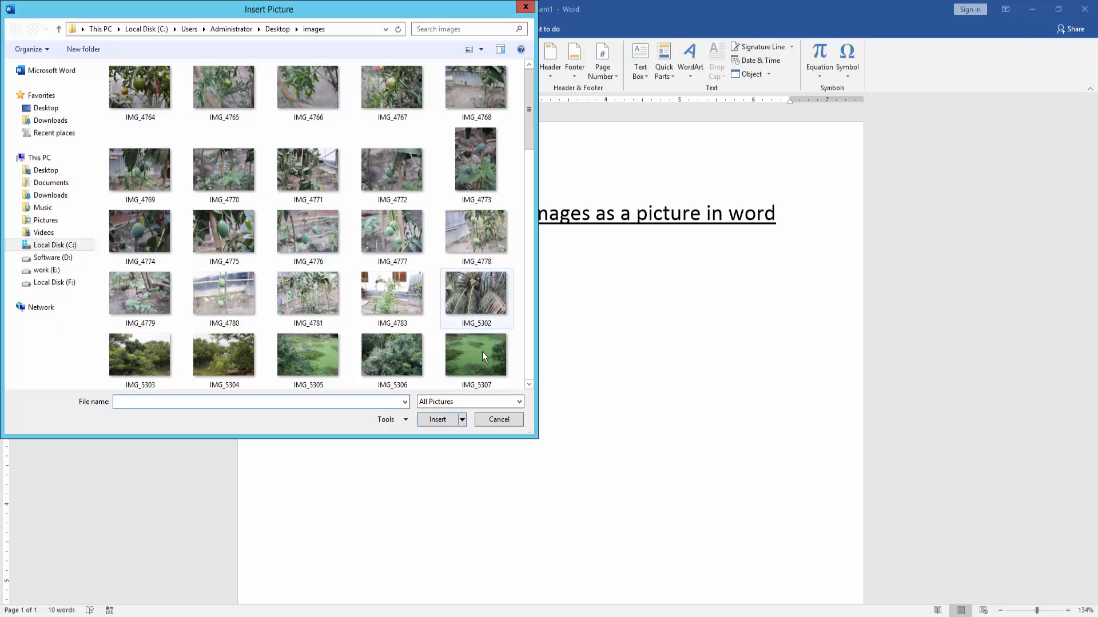
{"action": "left_click", "coordinate": [475, 355]}
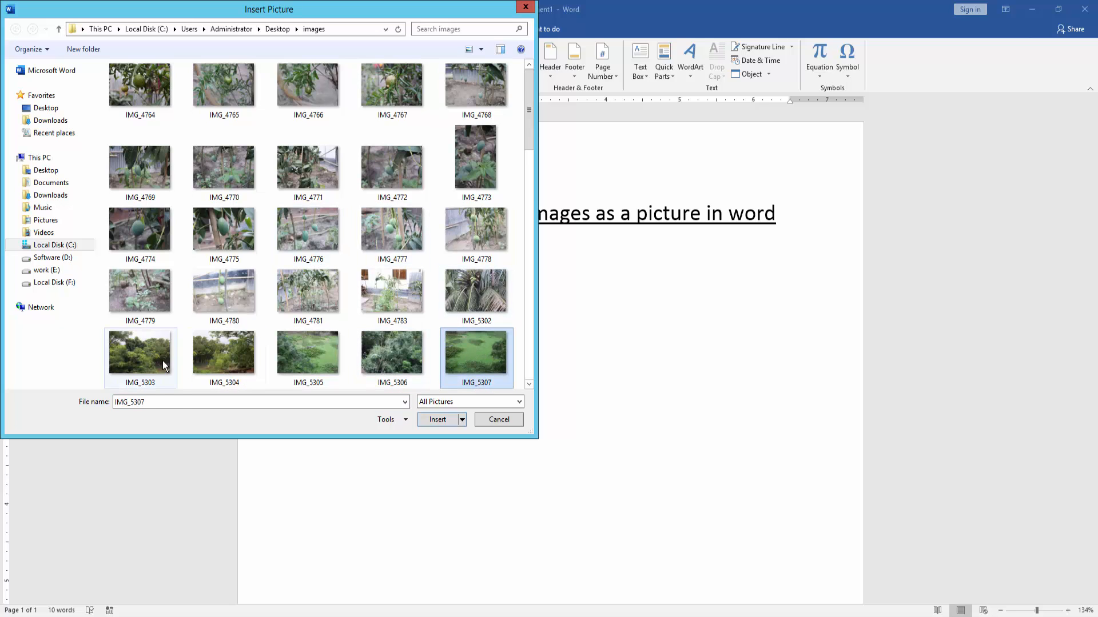
{"action": "left_click", "coordinate": [141, 352]}
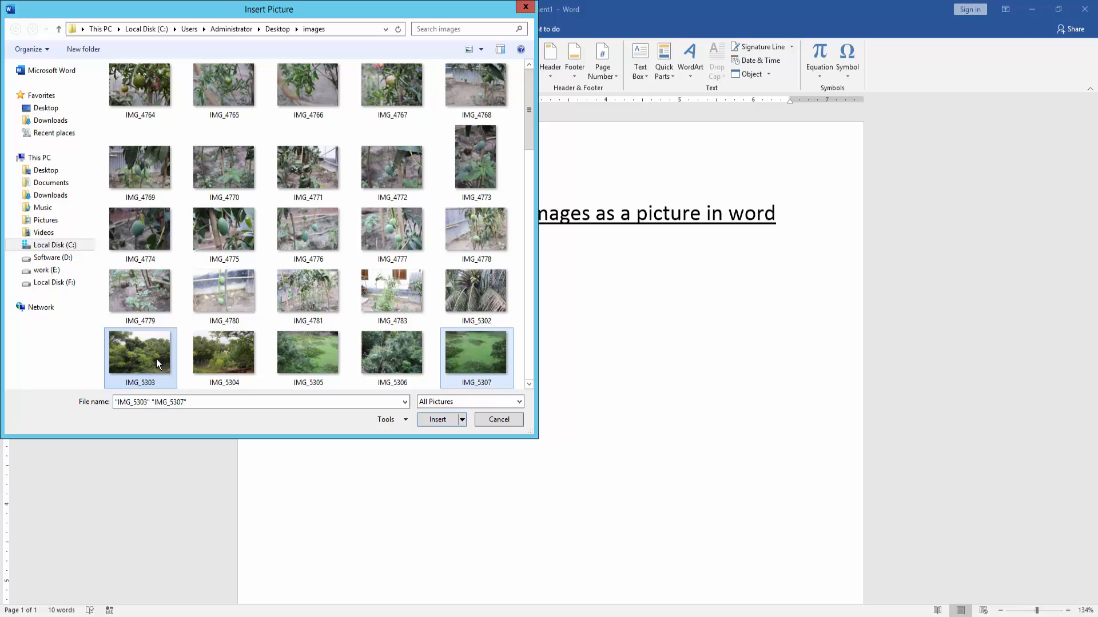
{"action": "left_click", "coordinate": [437, 419]}
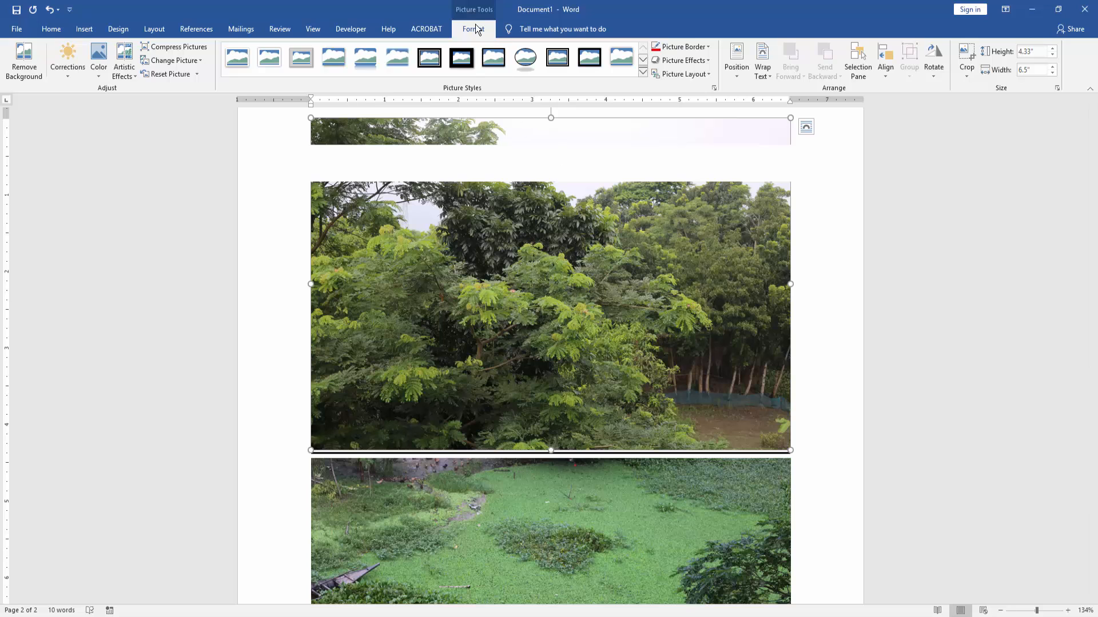
Wrap the photos In Front of Text and shrink the pond photo to match the tree photo beside it
{"action": "left_click", "coordinate": [761, 57]}
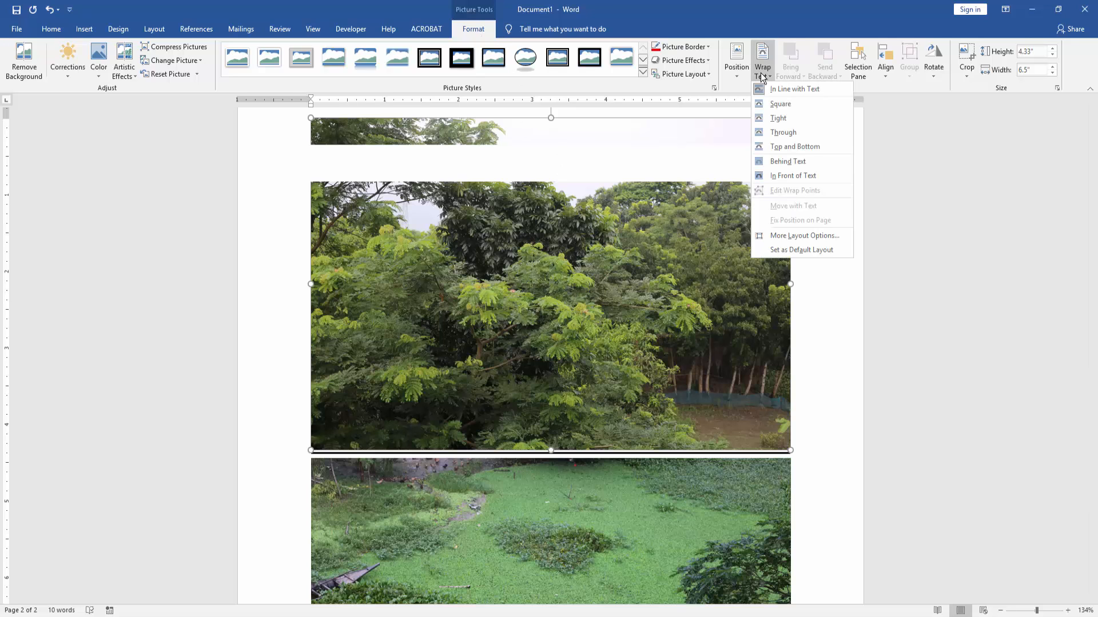
{"action": "left_click", "coordinate": [795, 90]}
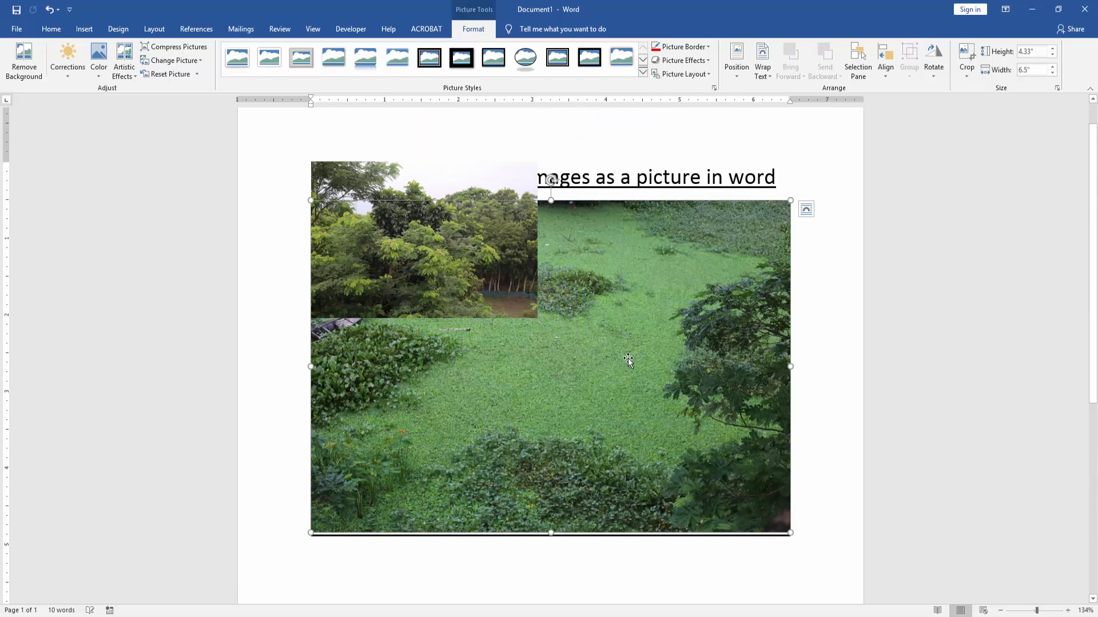
{"action": "left_click", "coordinate": [761, 57]}
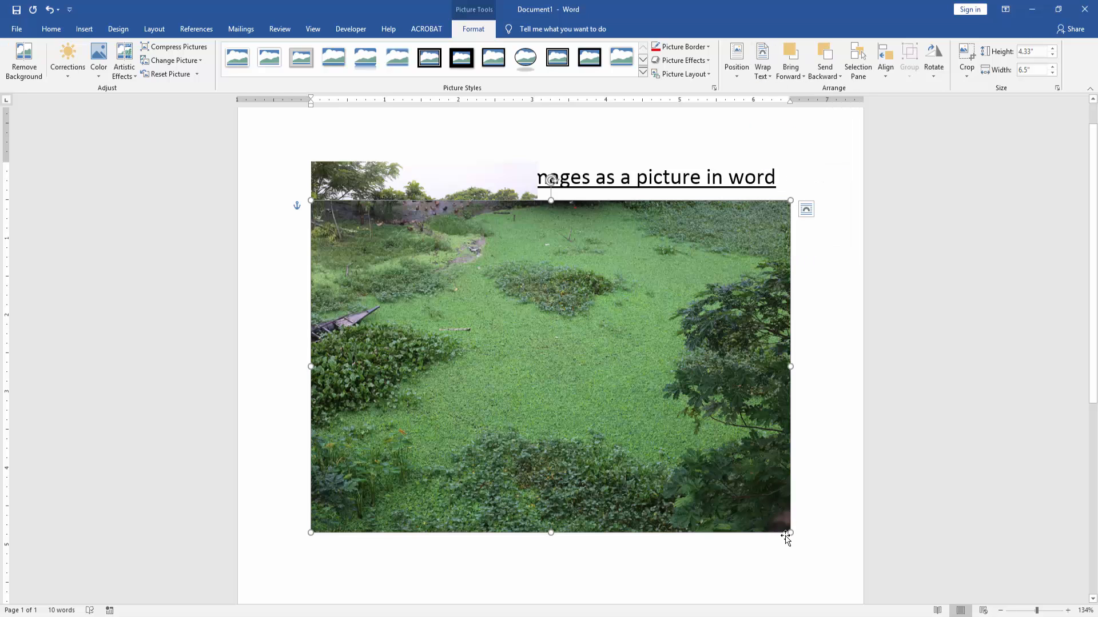
{"action": "left_click_drag", "start_coordinate": [789, 533], "coordinate": [513, 341]}
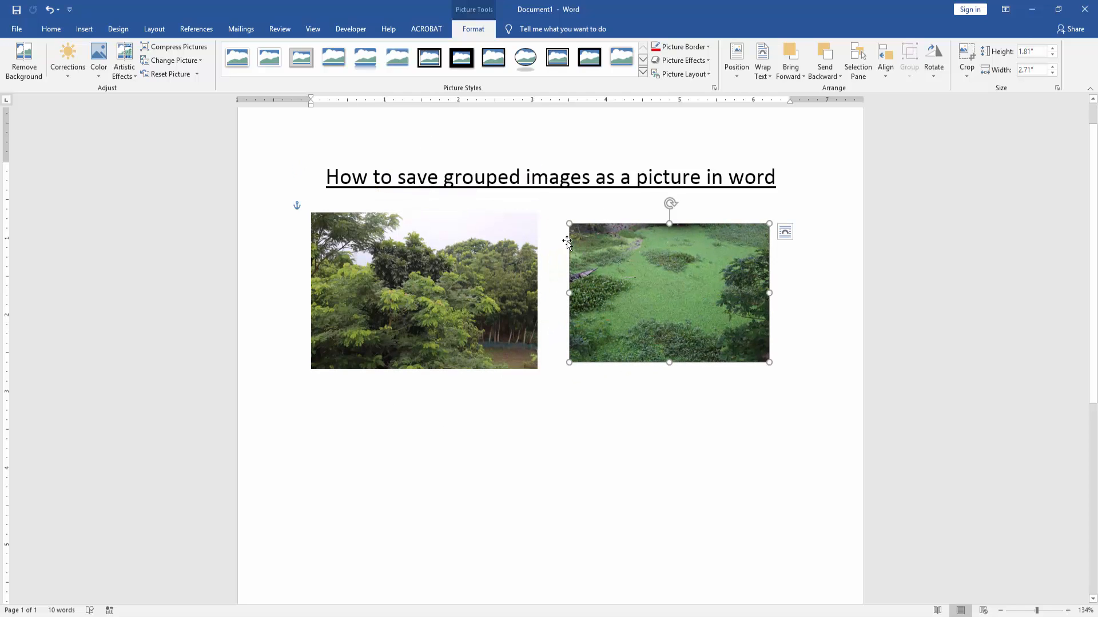
{"action": "left_click_drag", "start_coordinate": [569, 225], "coordinate": [551, 216]}
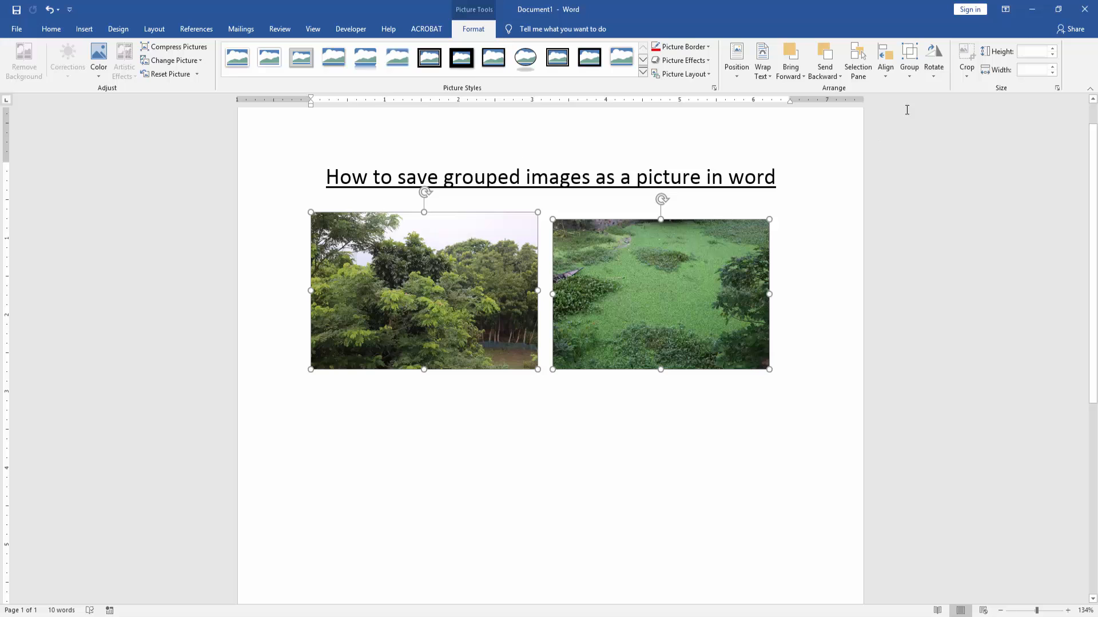
Group the tree and pond photos into one object under the heading
{"action": "left_click", "coordinate": [909, 54]}
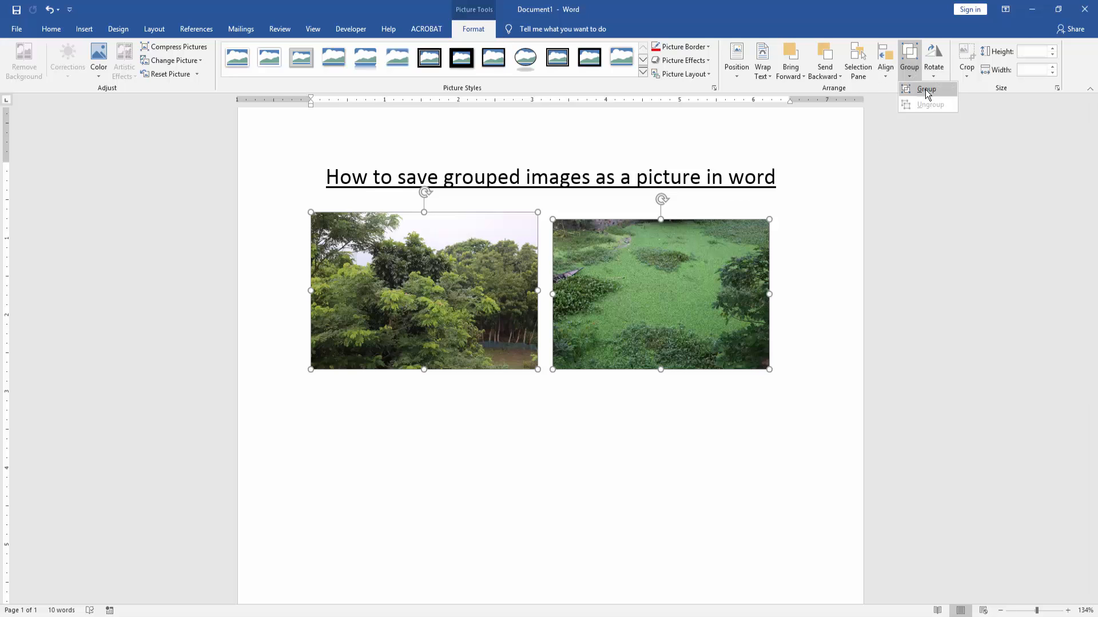
{"action": "left_click", "coordinate": [926, 90]}
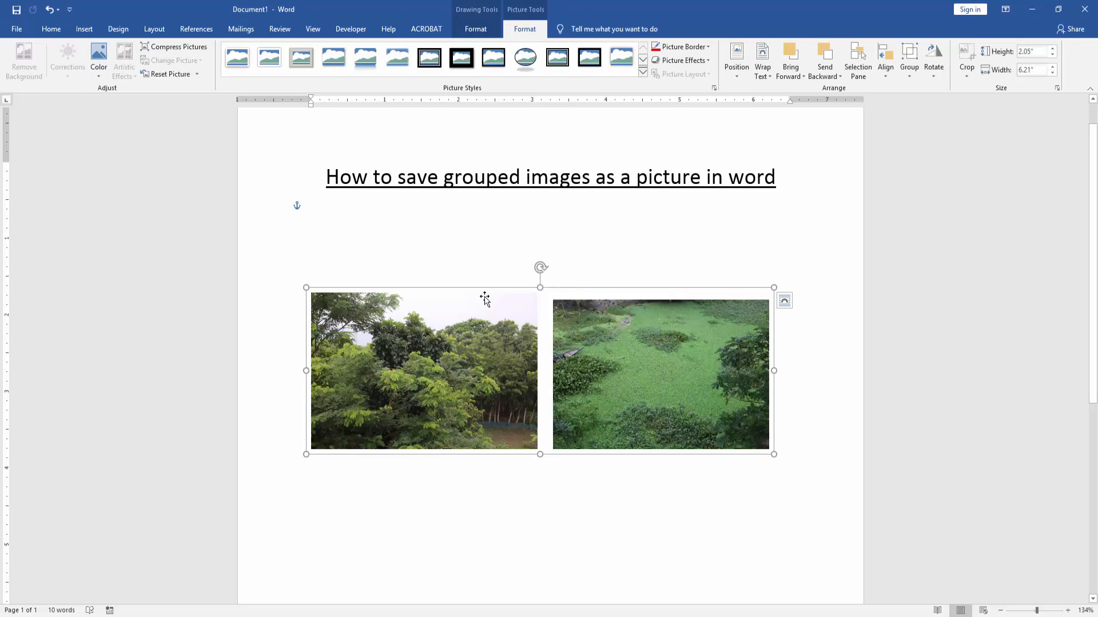
{"action": "mouse_move", "coordinate": [480, 273]}
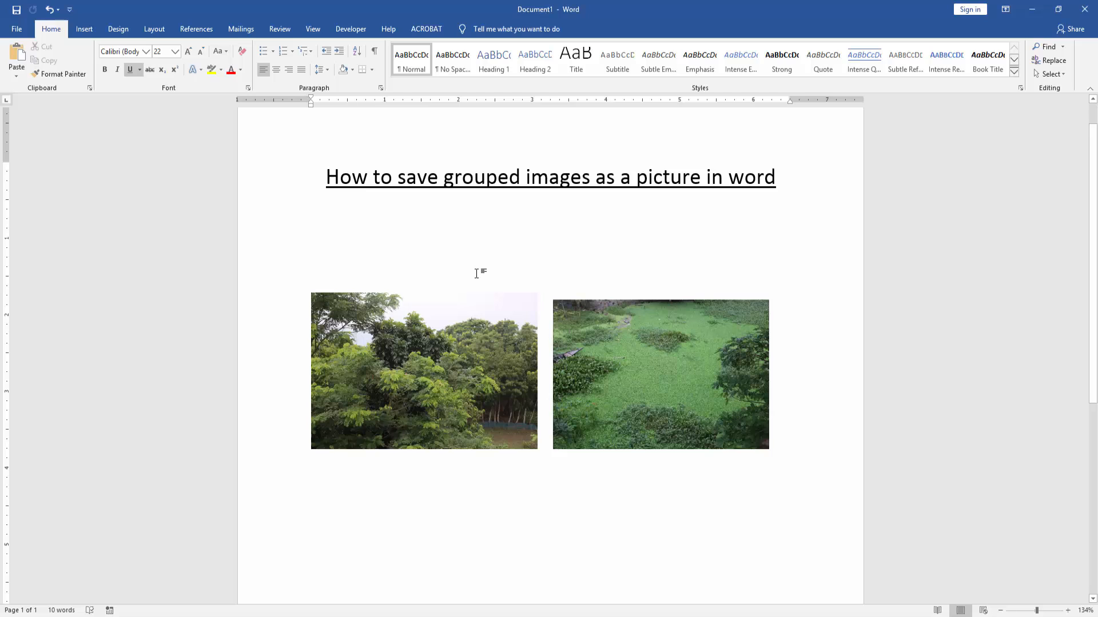
Deselect the group and create a new blank document from File > New
{"action": "left_click", "coordinate": [480, 327]}
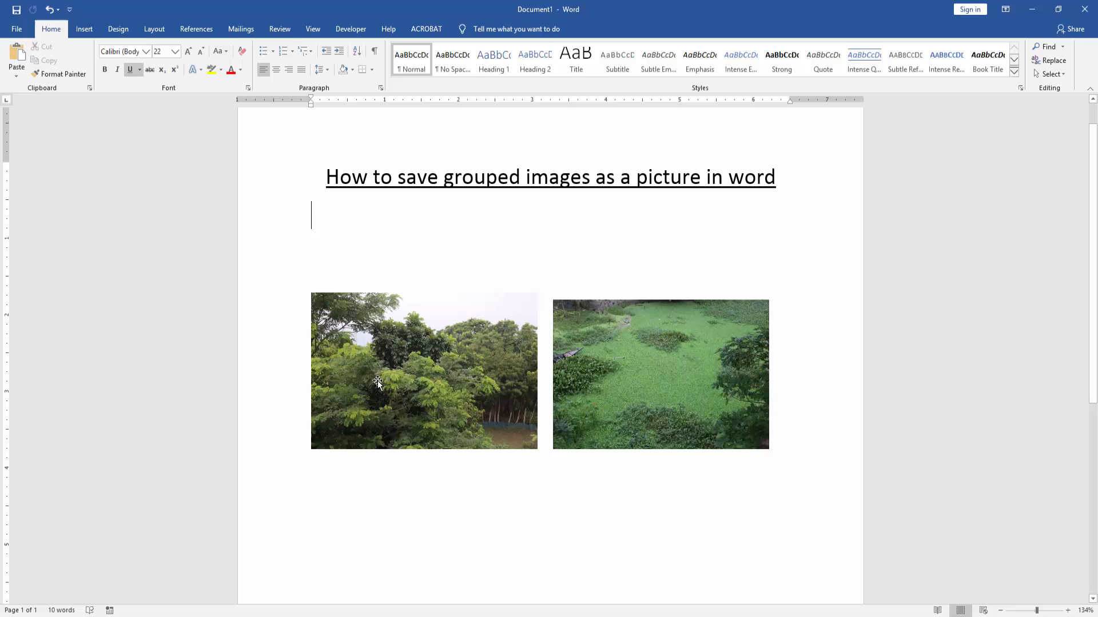
{"action": "mouse_move", "coordinate": [124, 279]}
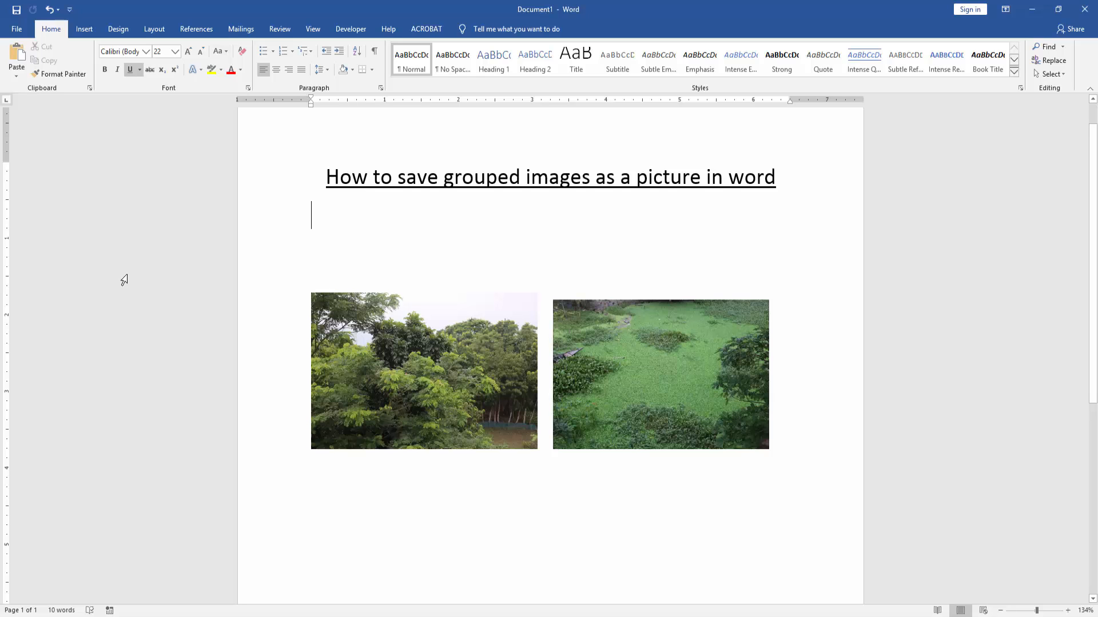
{"action": "left_click", "coordinate": [19, 29]}
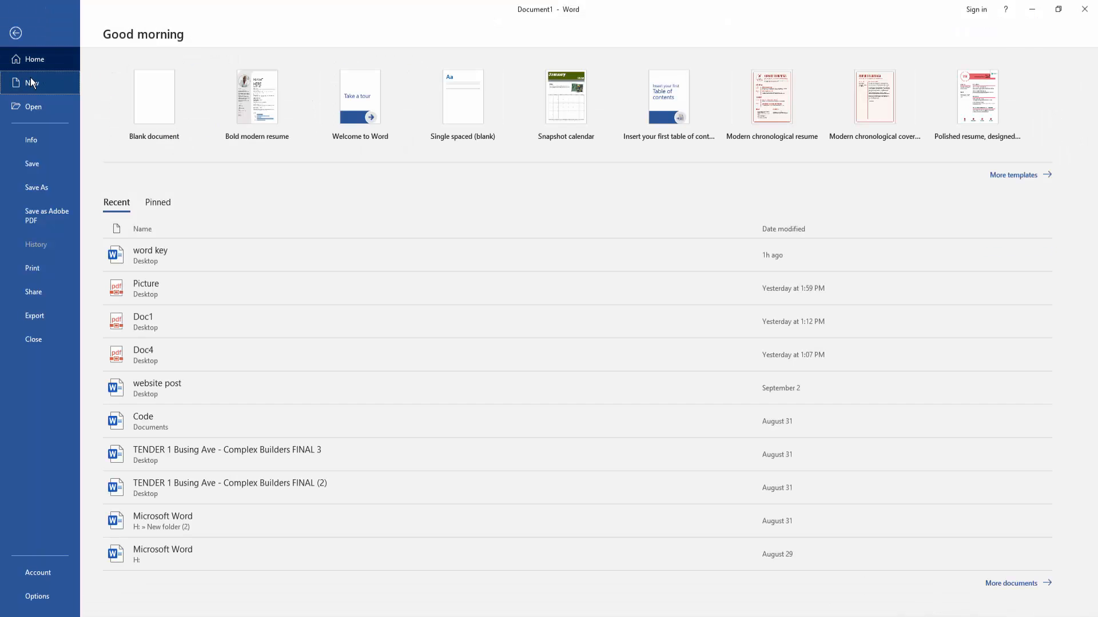
{"action": "left_click", "coordinate": [153, 96]}
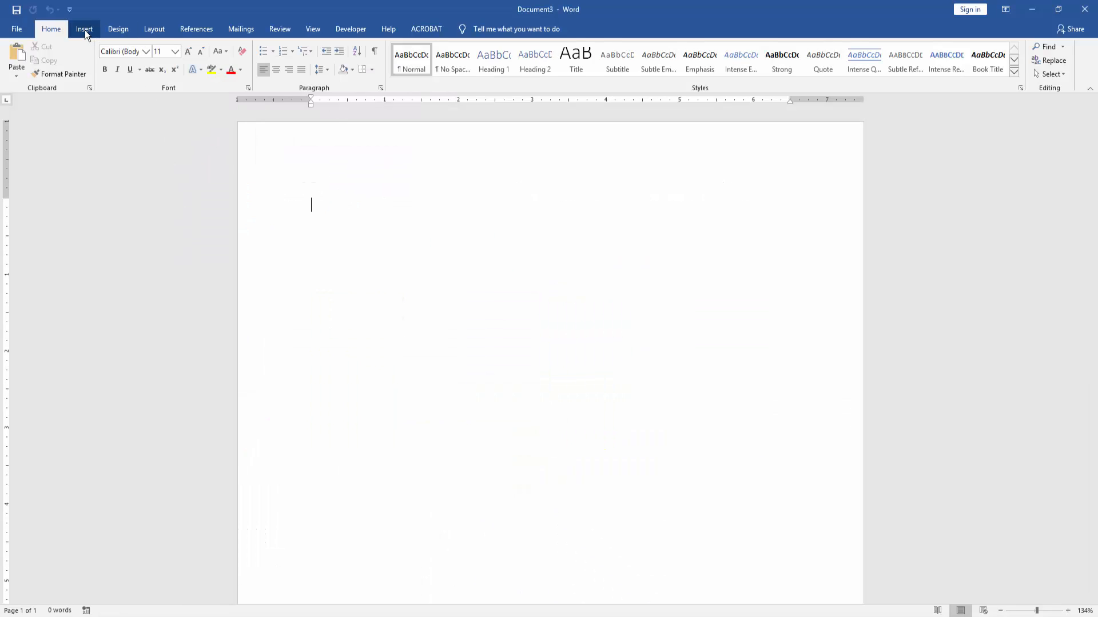
Show the Insert > Screenshot choices with Available Windows and Screen Clipping
{"action": "left_click", "coordinate": [84, 29]}
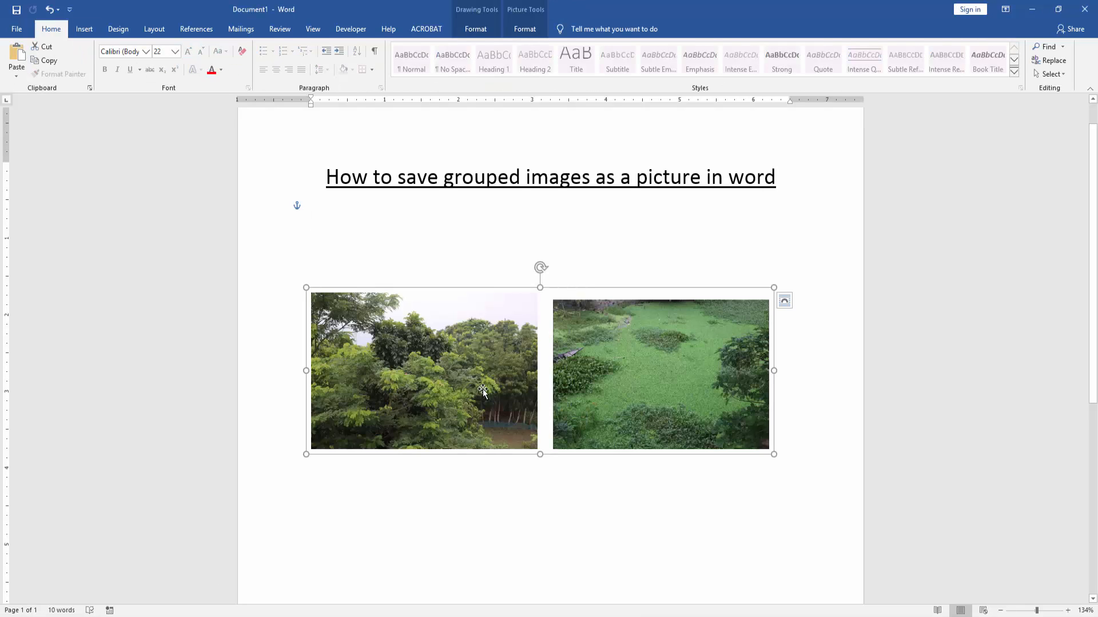
{"action": "left_click", "coordinate": [309, 599]}
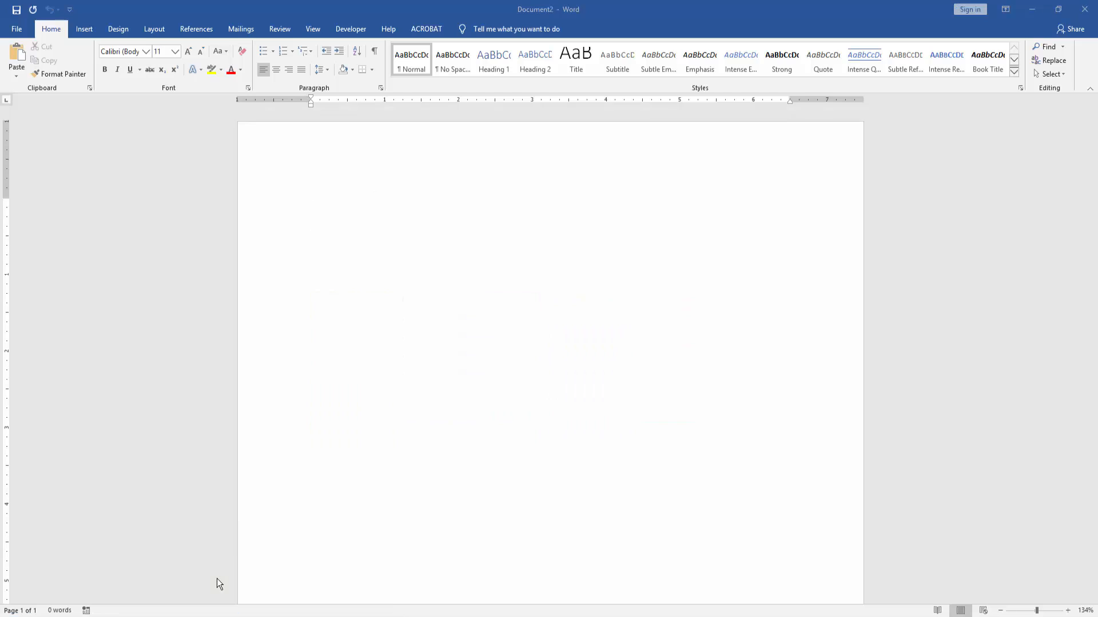
{"action": "left_click", "coordinate": [83, 30]}
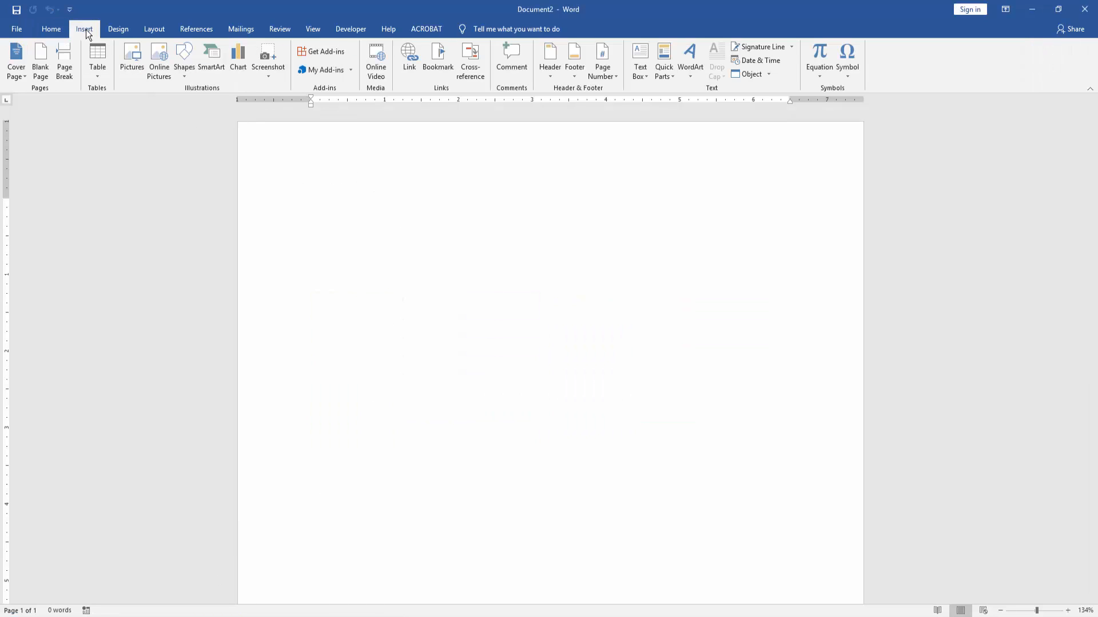
{"action": "left_click", "coordinate": [268, 60]}
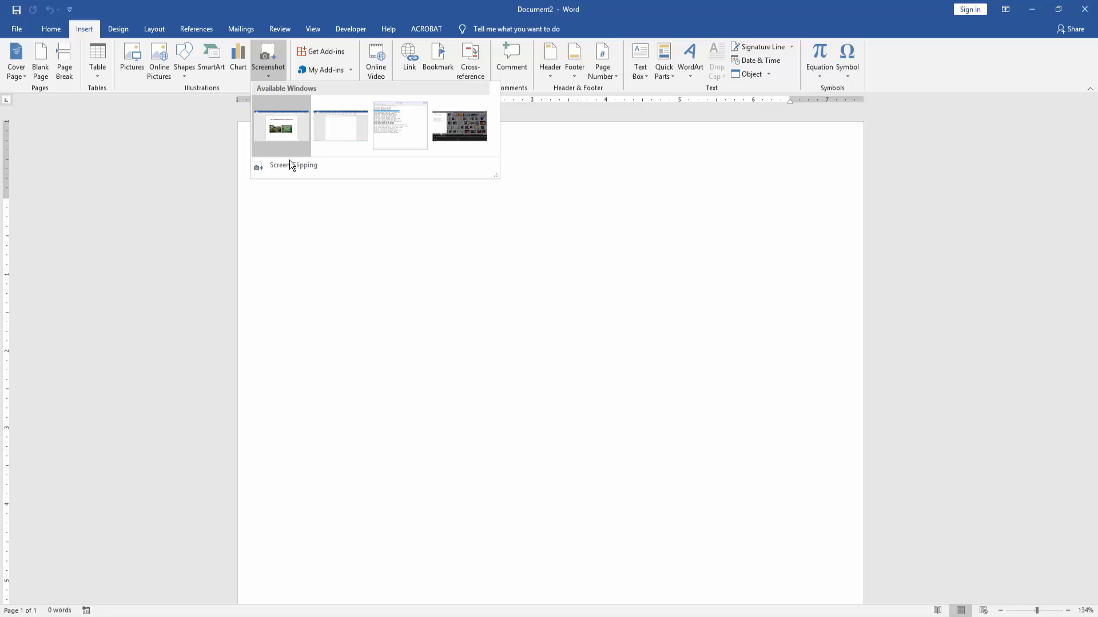